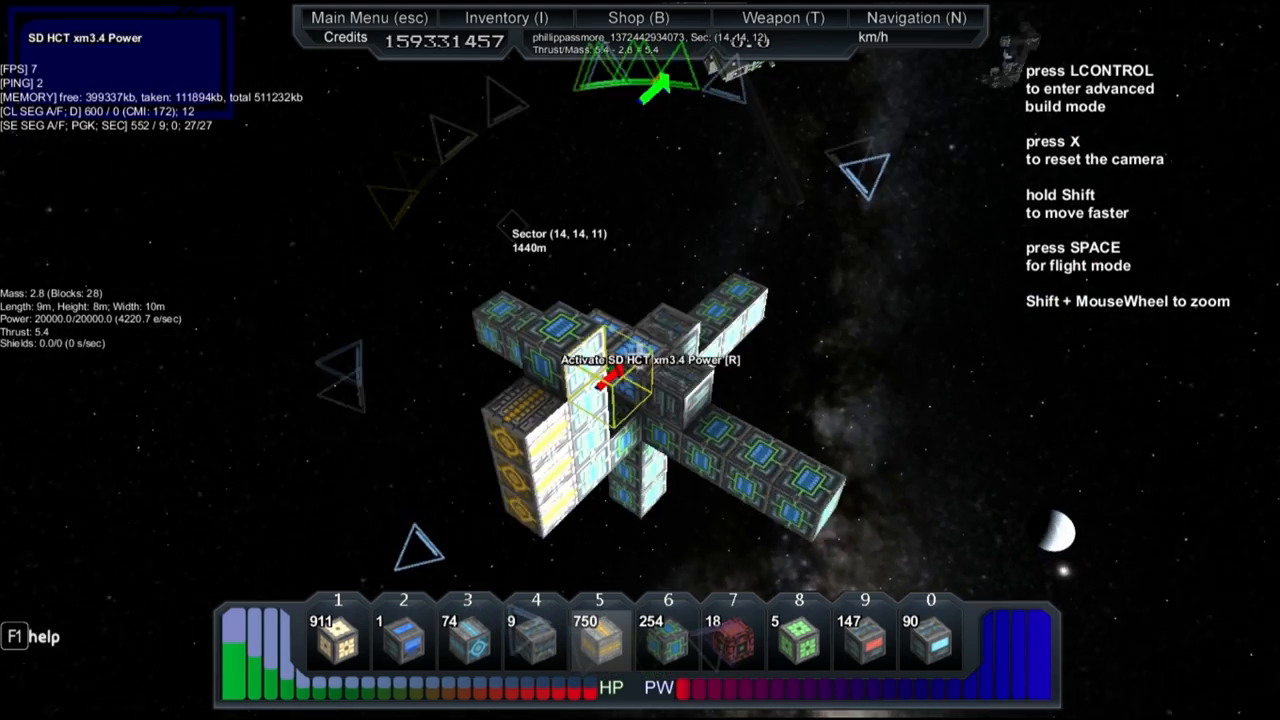
Rise up to the scout ship's core block until the enter prompt appears.
key("space")
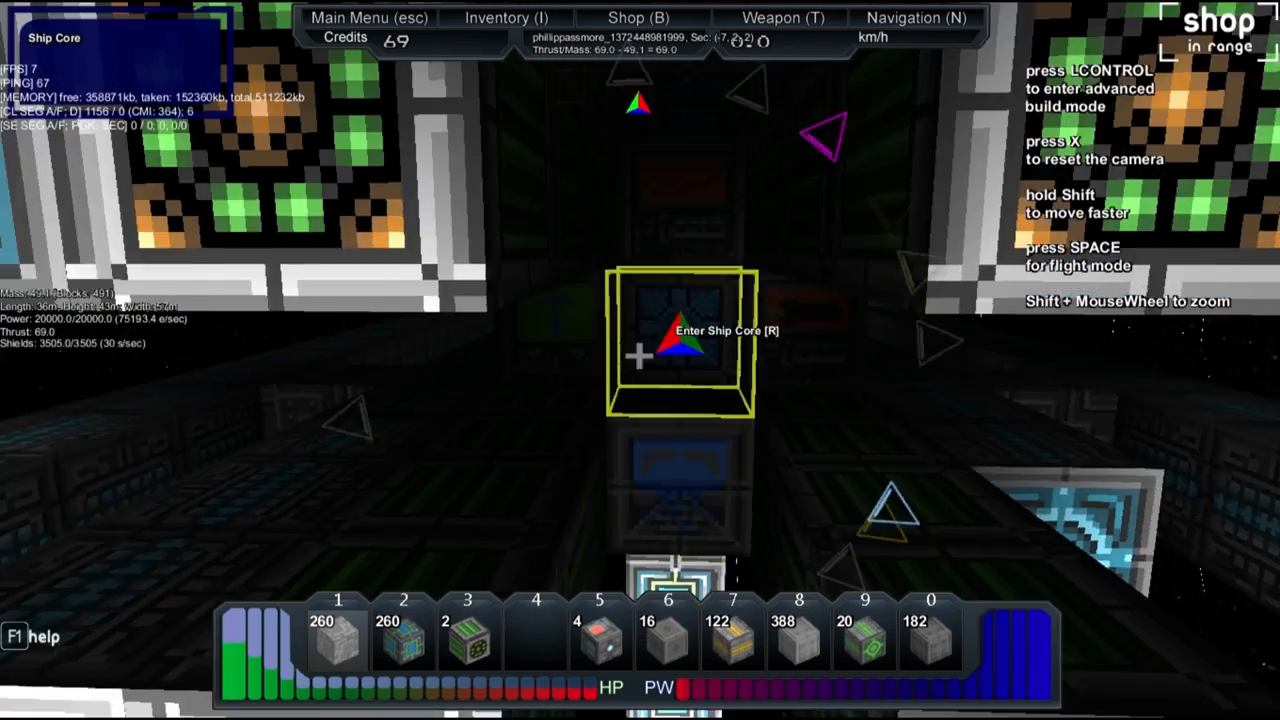
Board the ship core, fly into open space and show the navigation list of nearby shops and ships.
key("r")
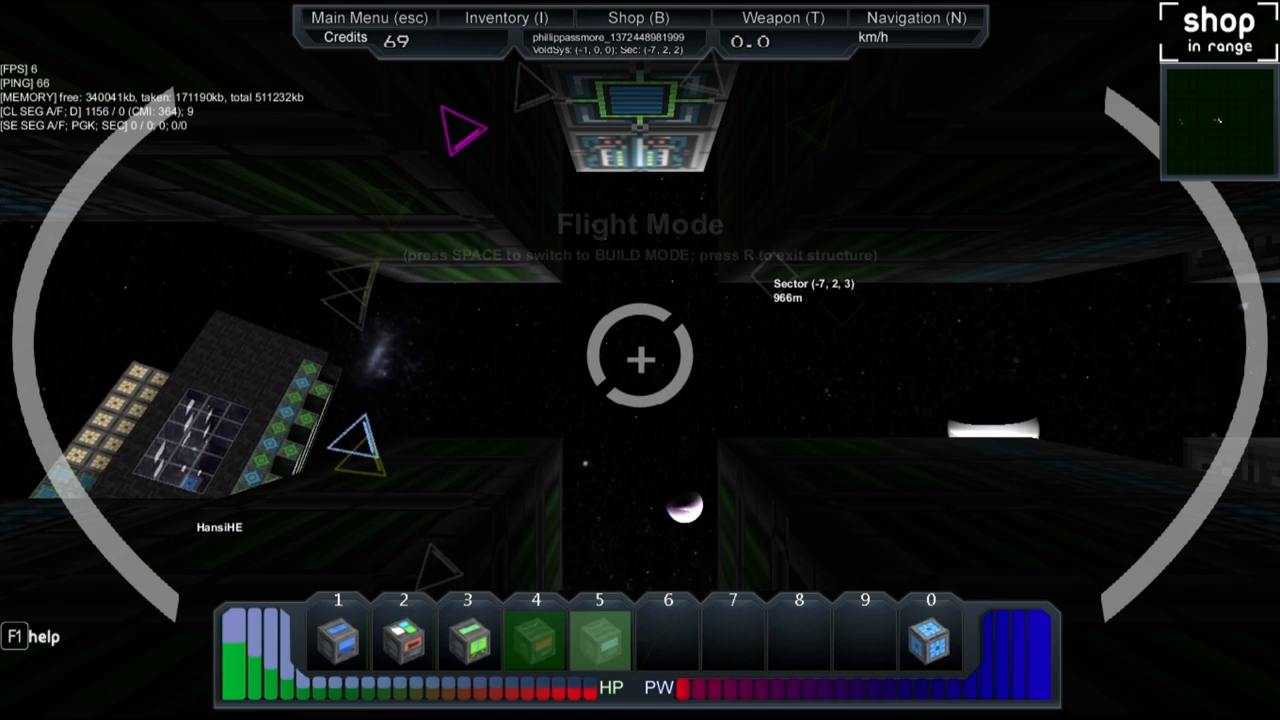
key("space")
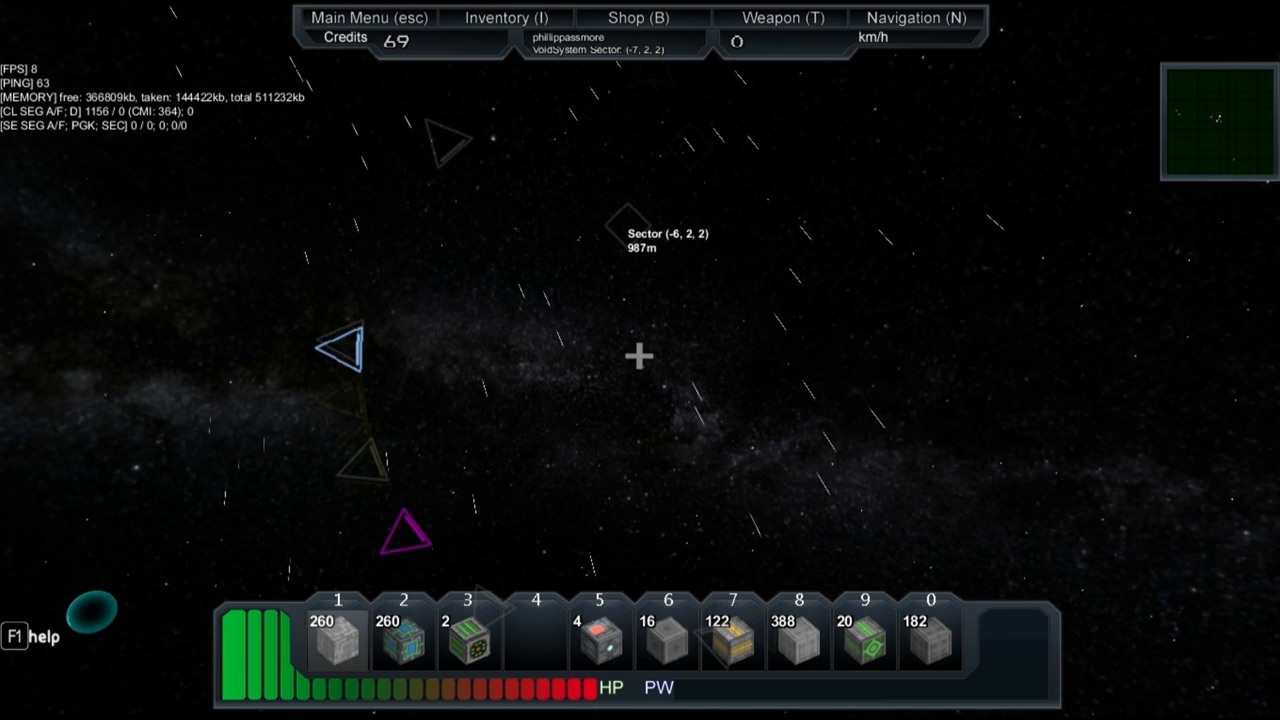
left_click(914, 16)
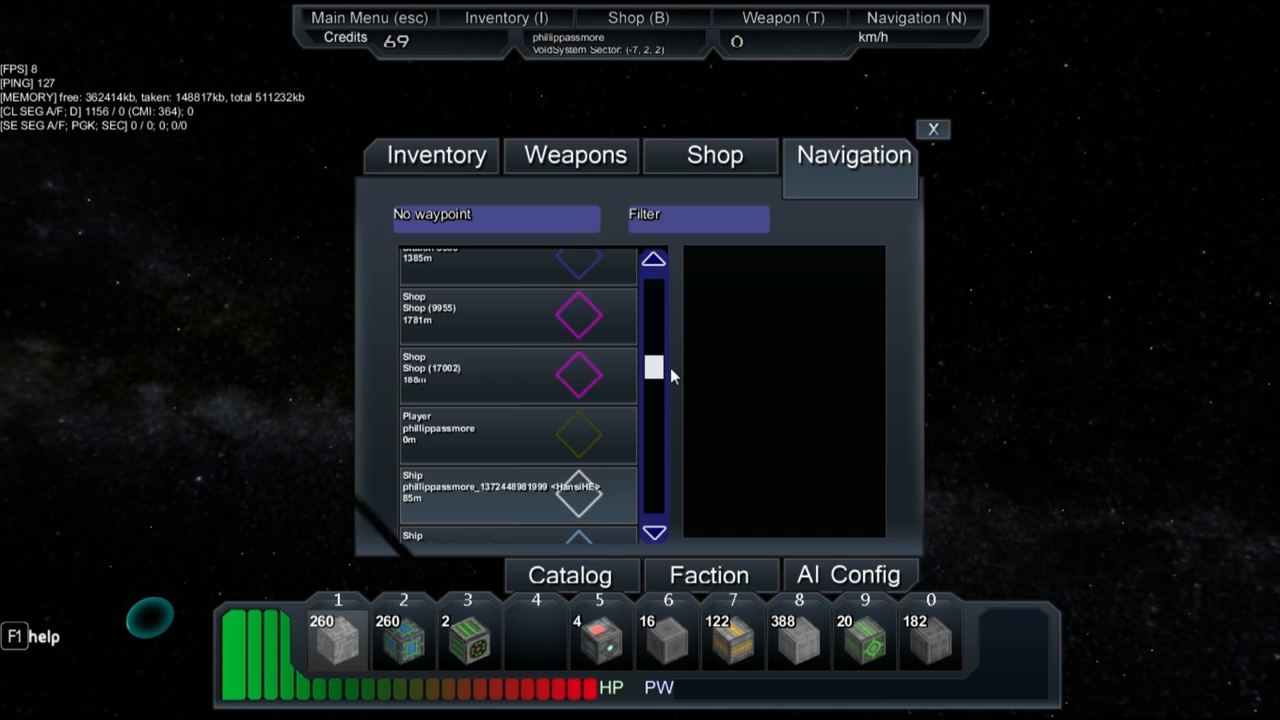